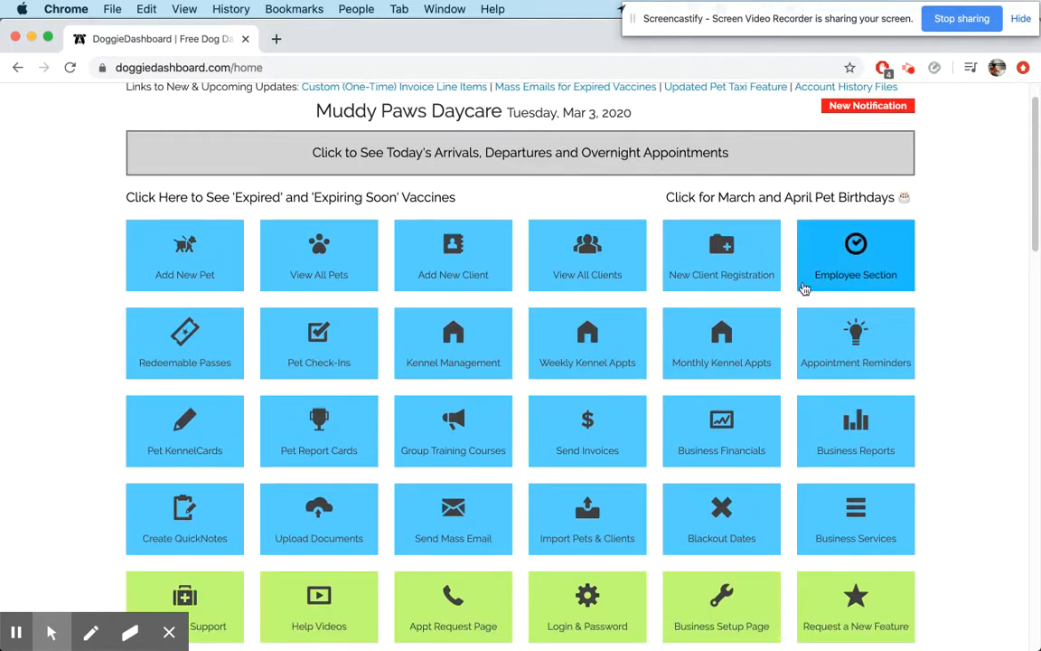
Open the Muddy Paws Daycare invoices list and start a new invoice
click(587, 431)
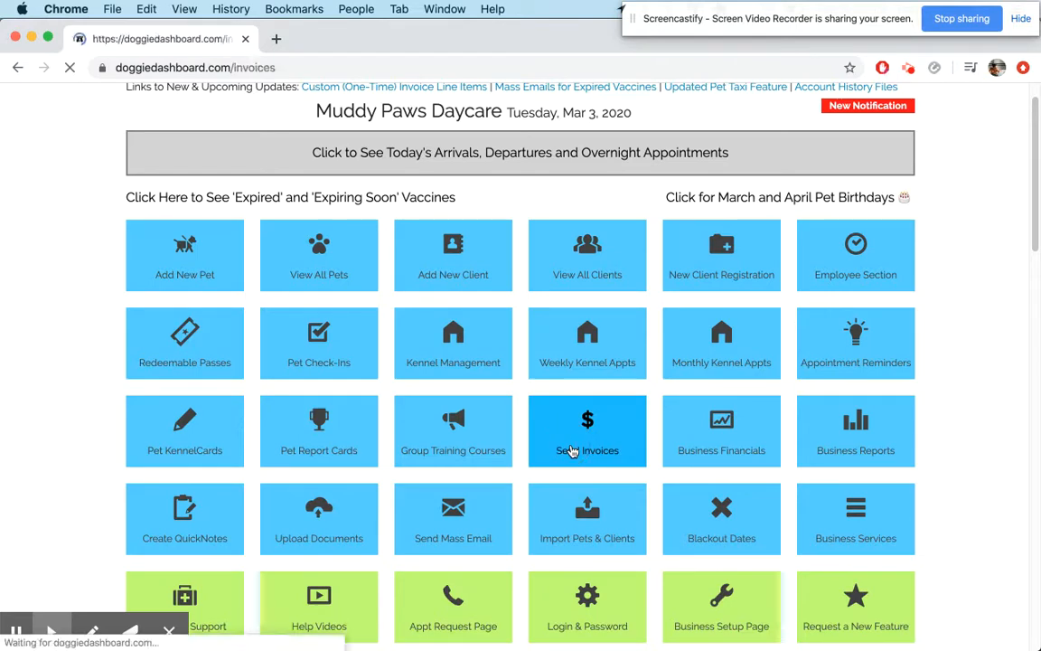
click(587, 431)
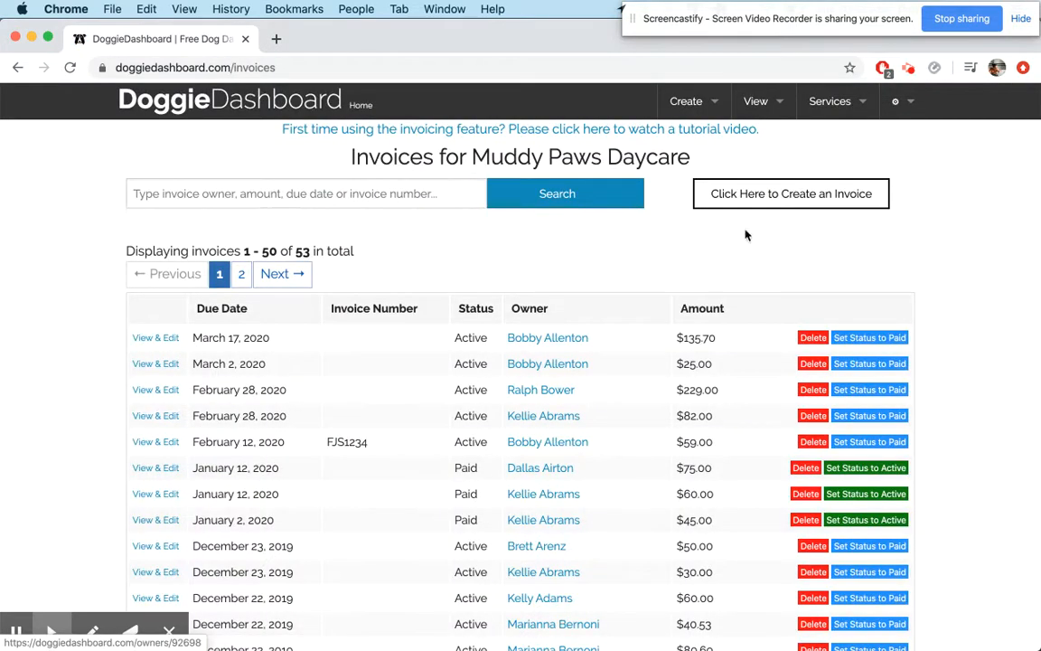
click(790, 194)
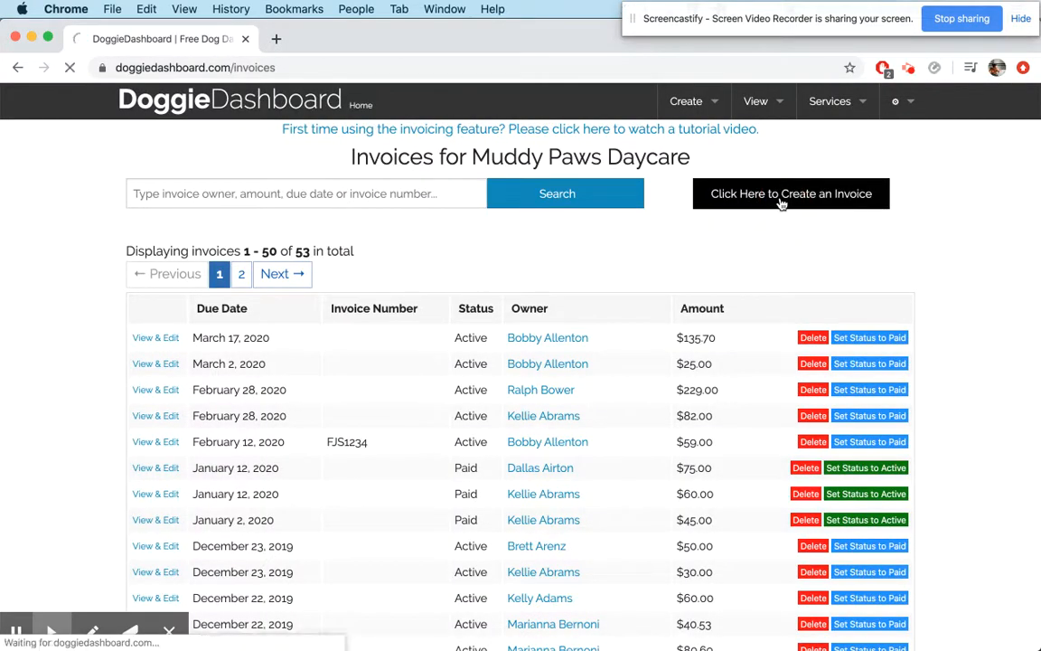
Load the blank invoice form and browse Invoice Item #1 choices without selecting one
click(789, 194)
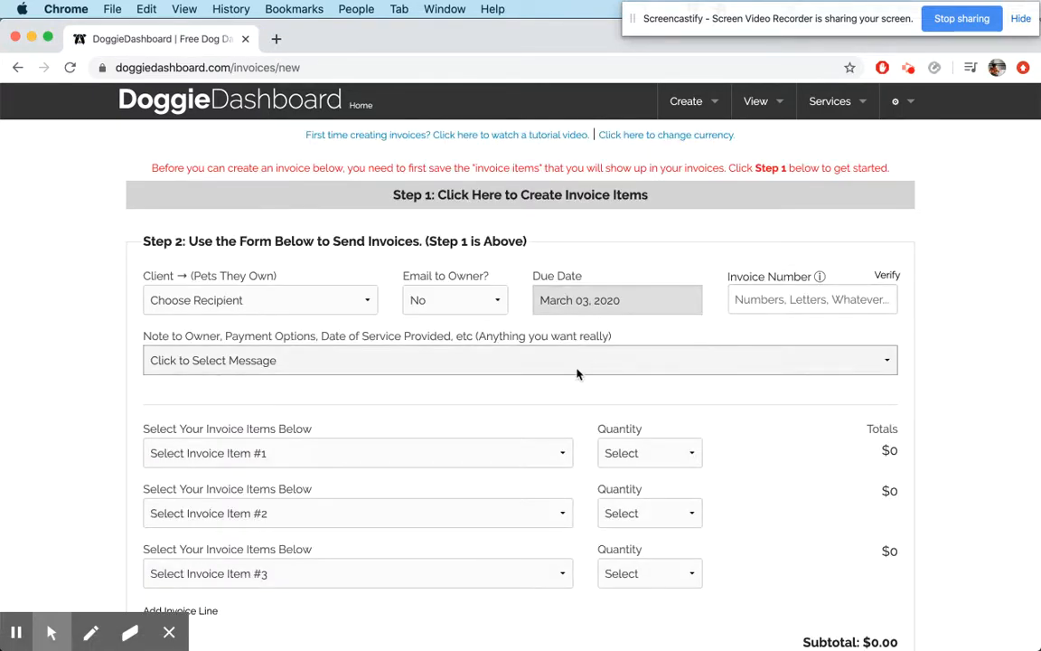
click(357, 452)
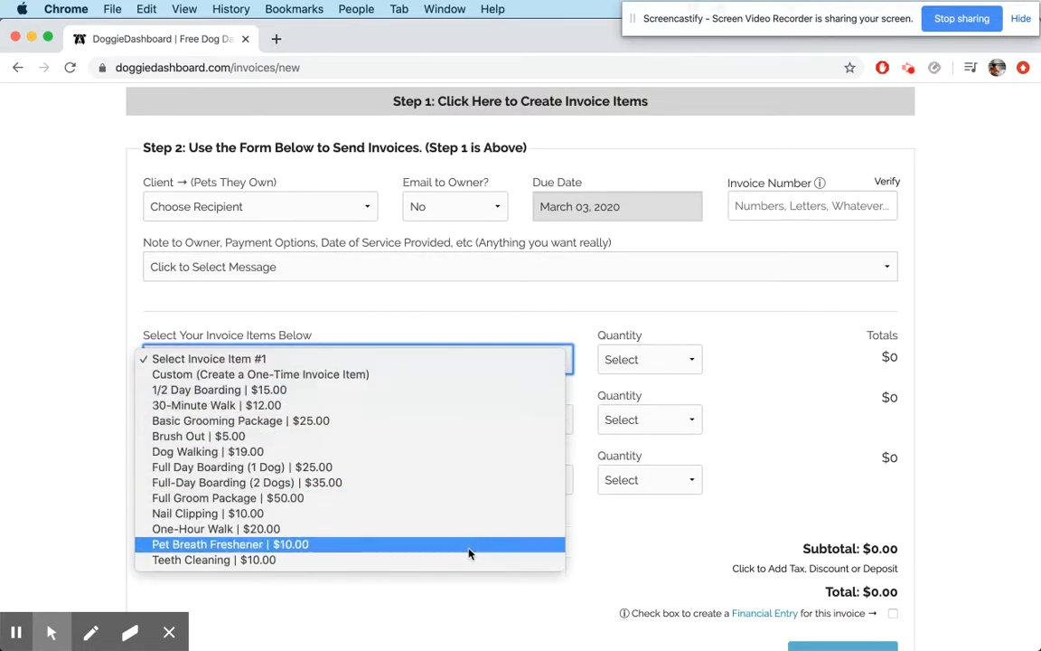
mouse_move(464, 513)
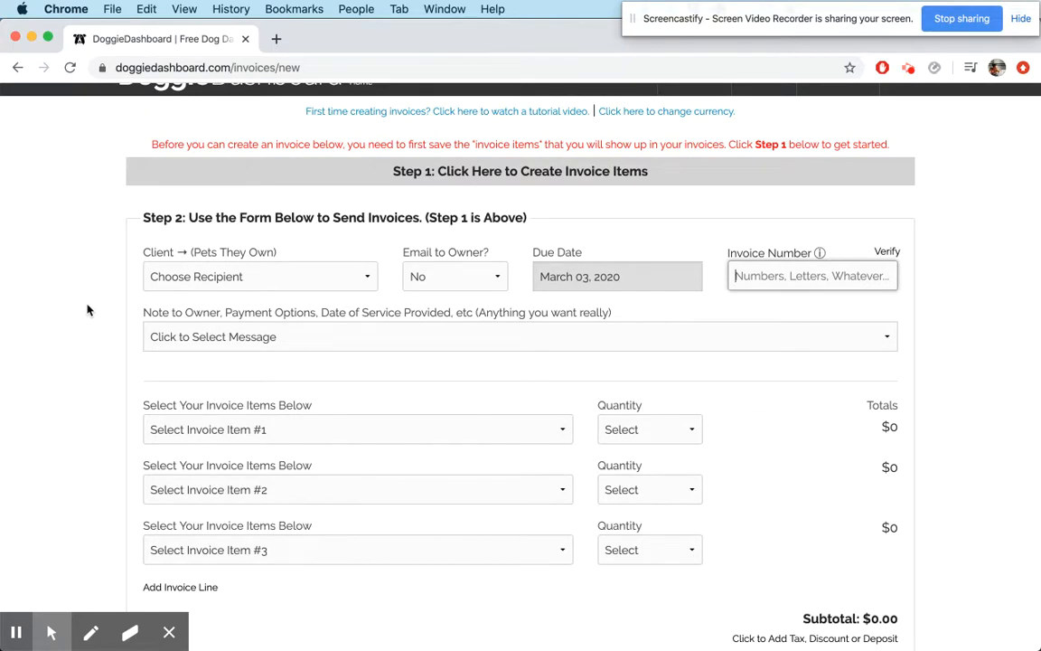
mouse_move(274, 269)
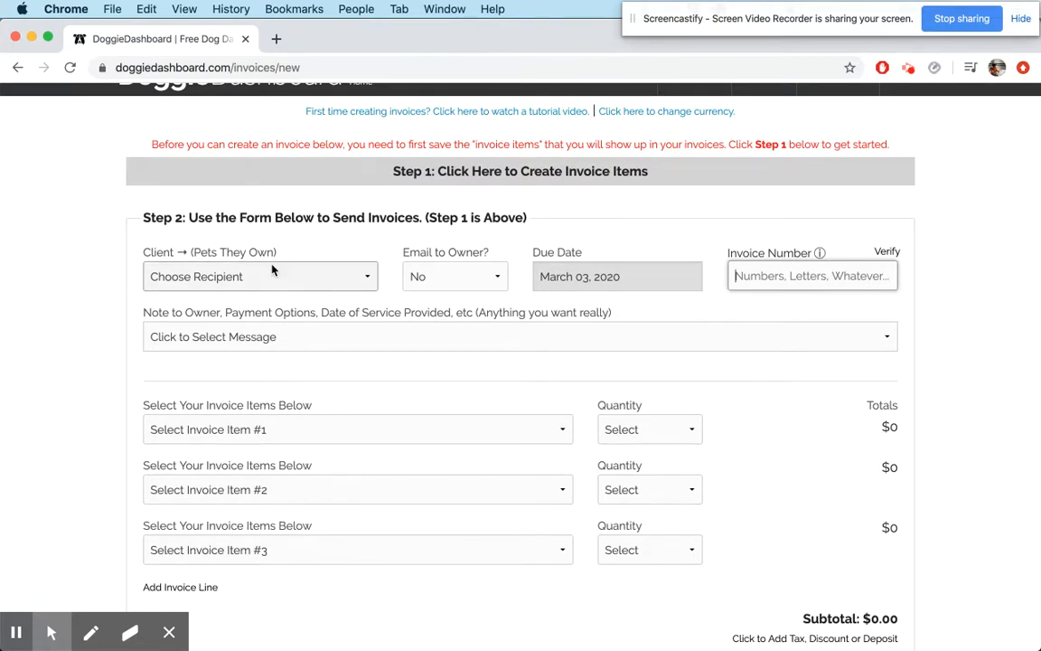
click(520, 170)
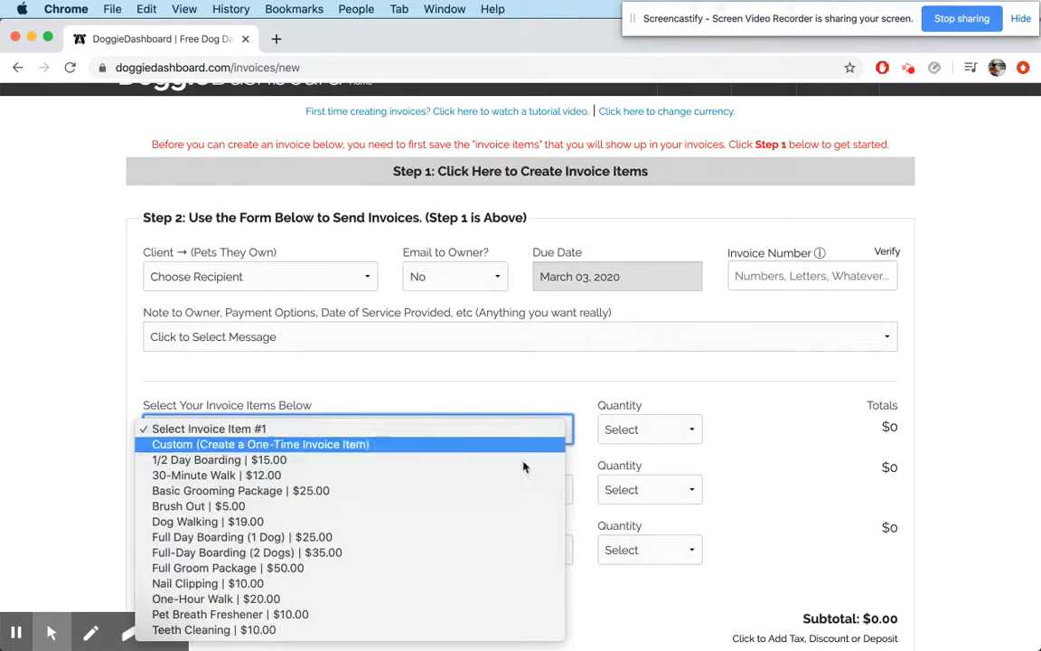
click(75, 384)
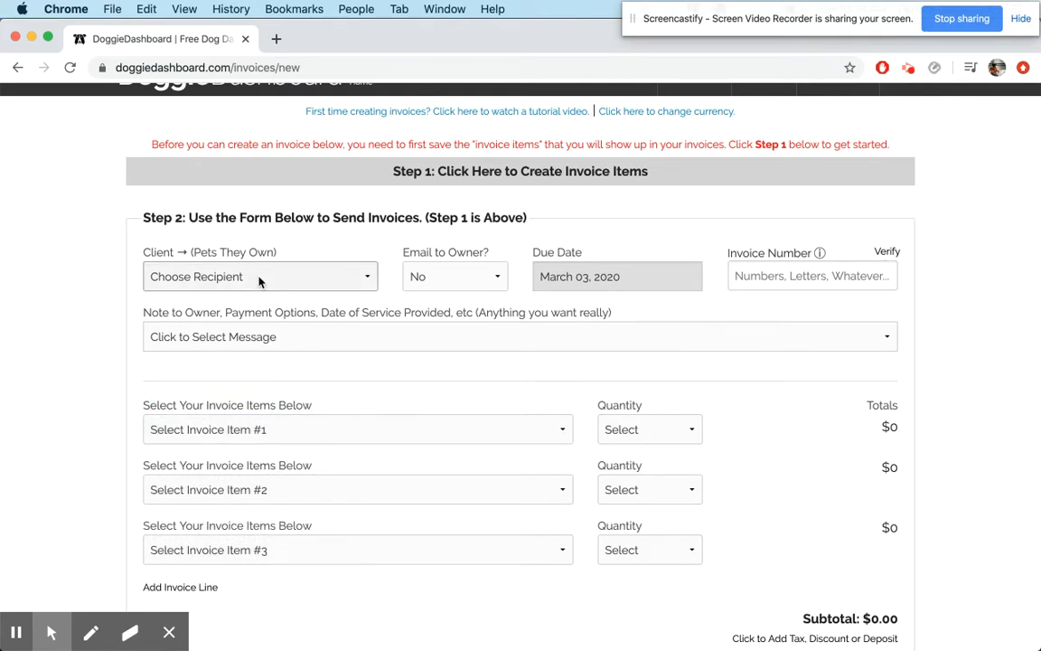
click(260, 277)
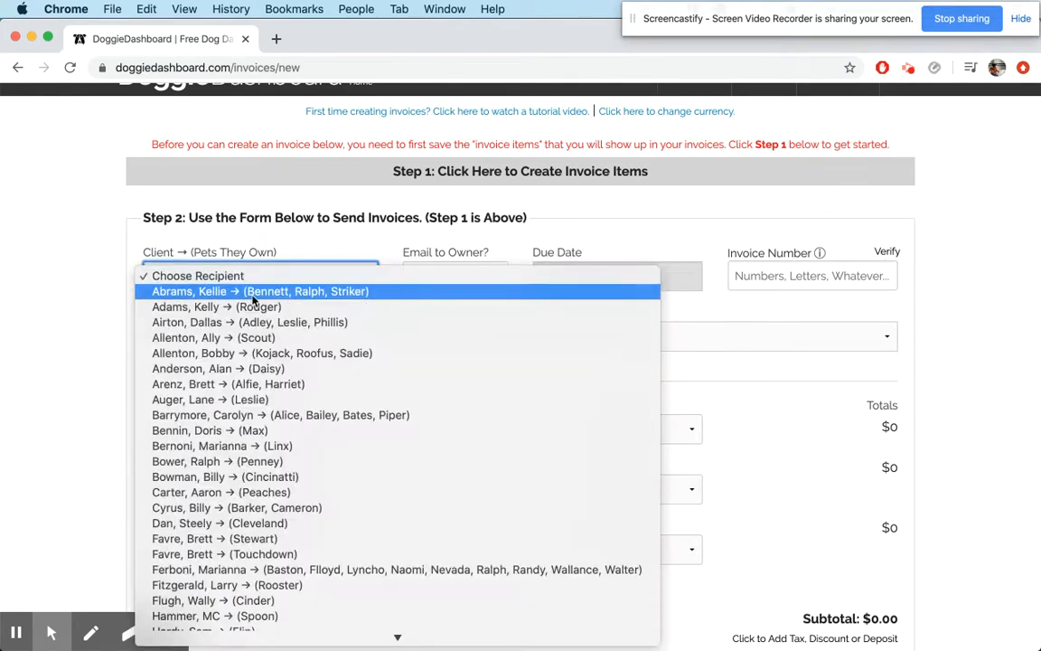
click(259, 291)
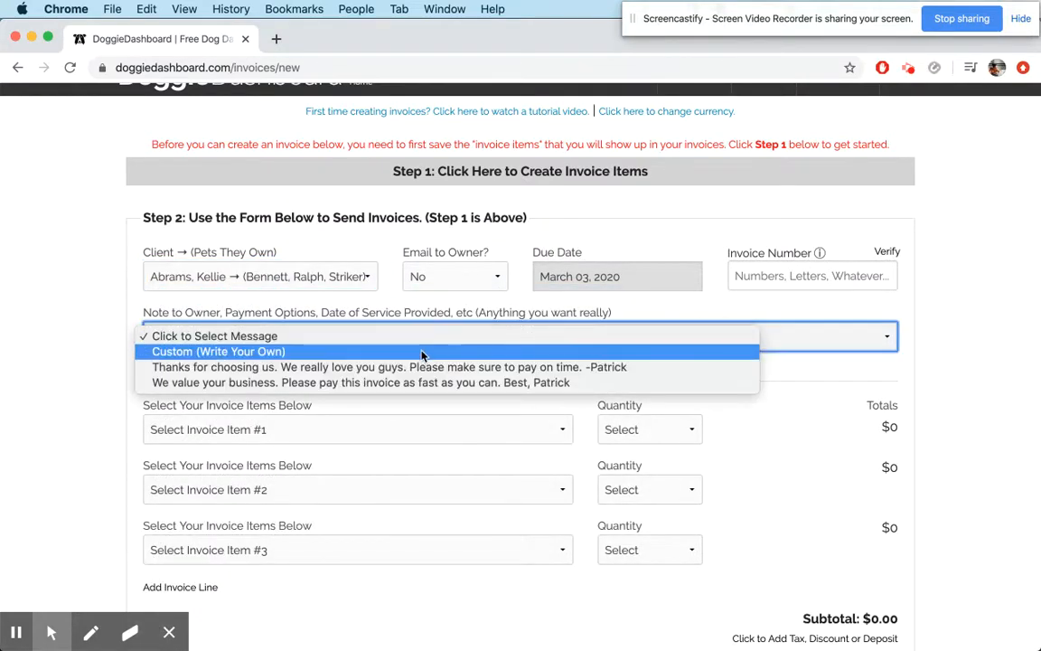
click(218, 350)
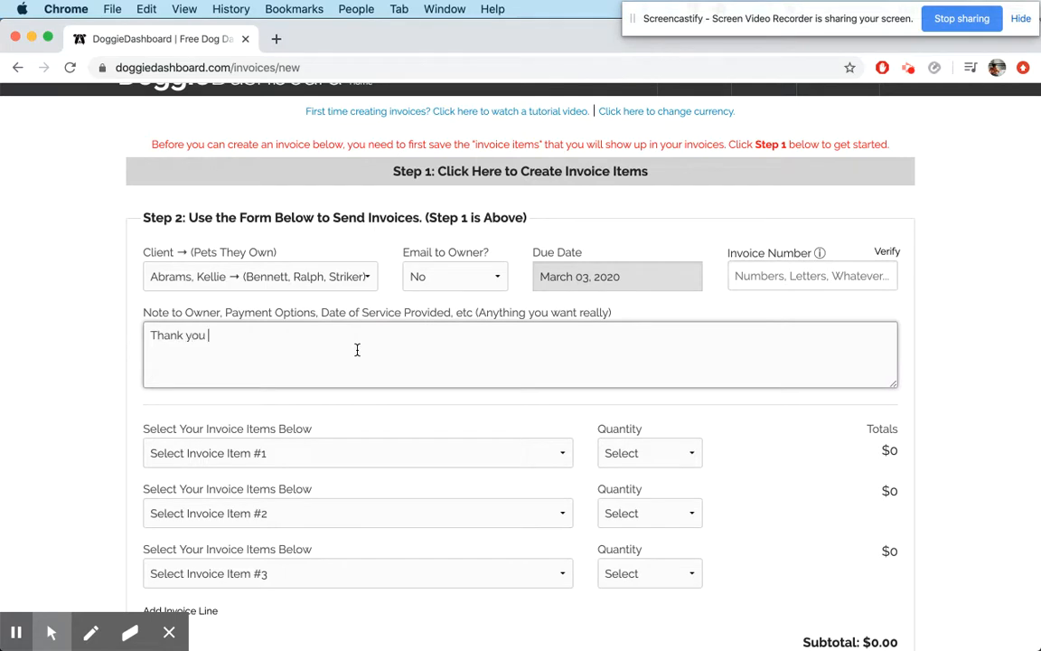
text(for your business.)
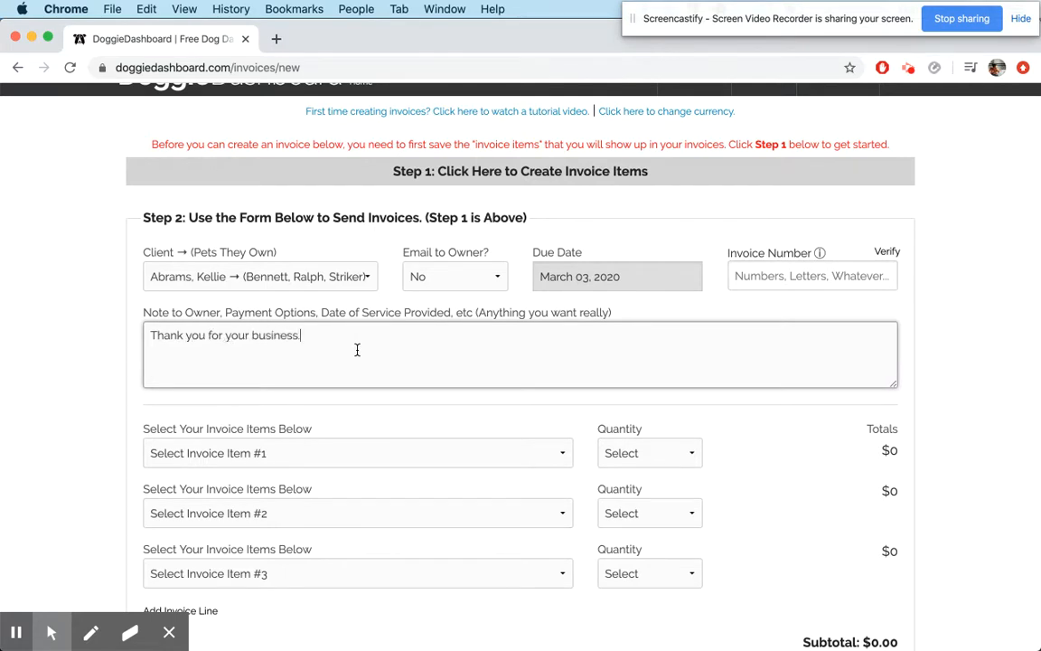
scroll(down, 3)
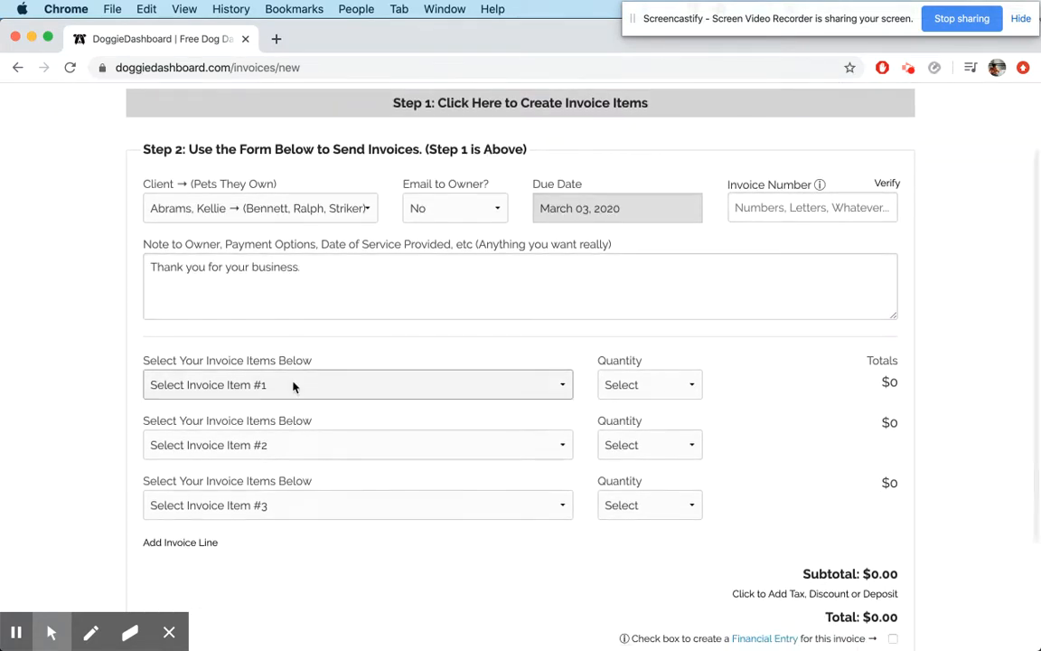
Add custom line #1 'Deskunking' at $35, quantity 1, for a $35.00 subtotal
click(358, 384)
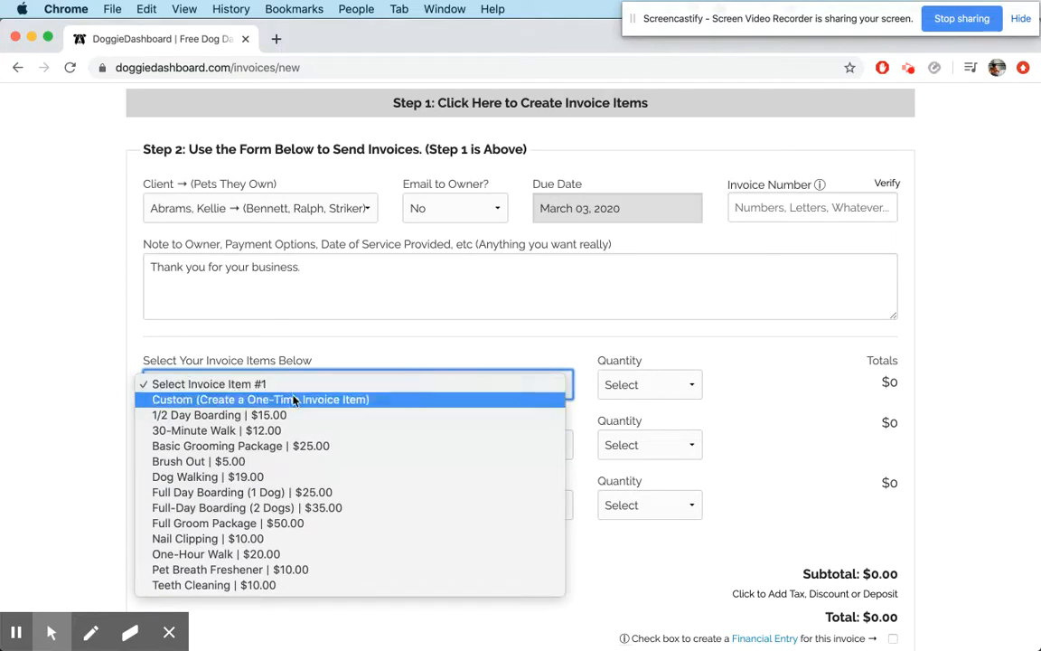
click(260, 399)
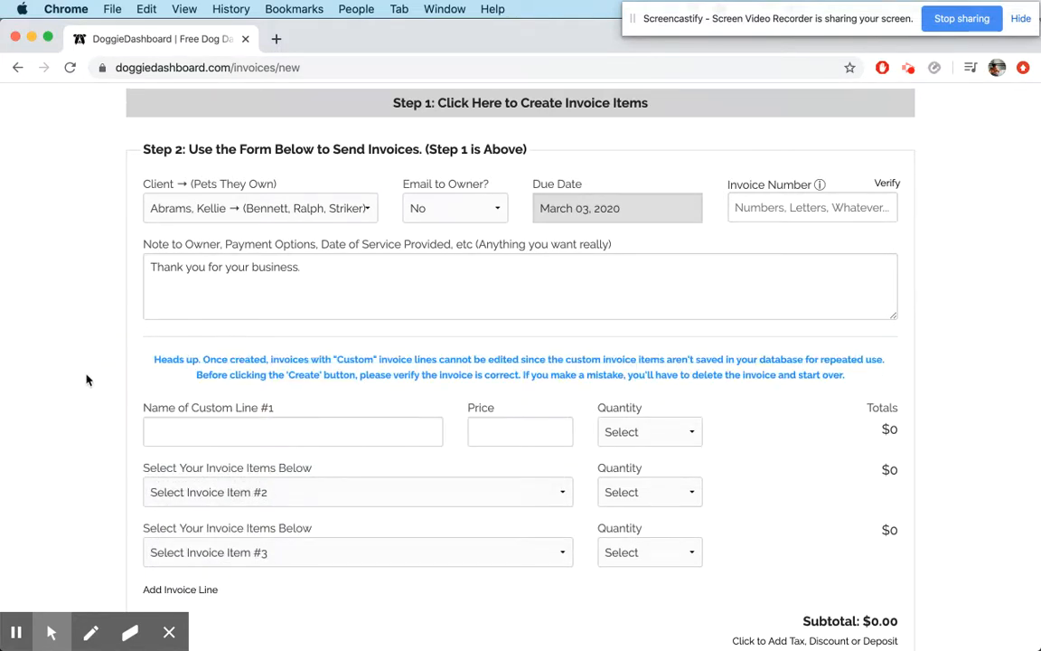
scroll(down, 3)
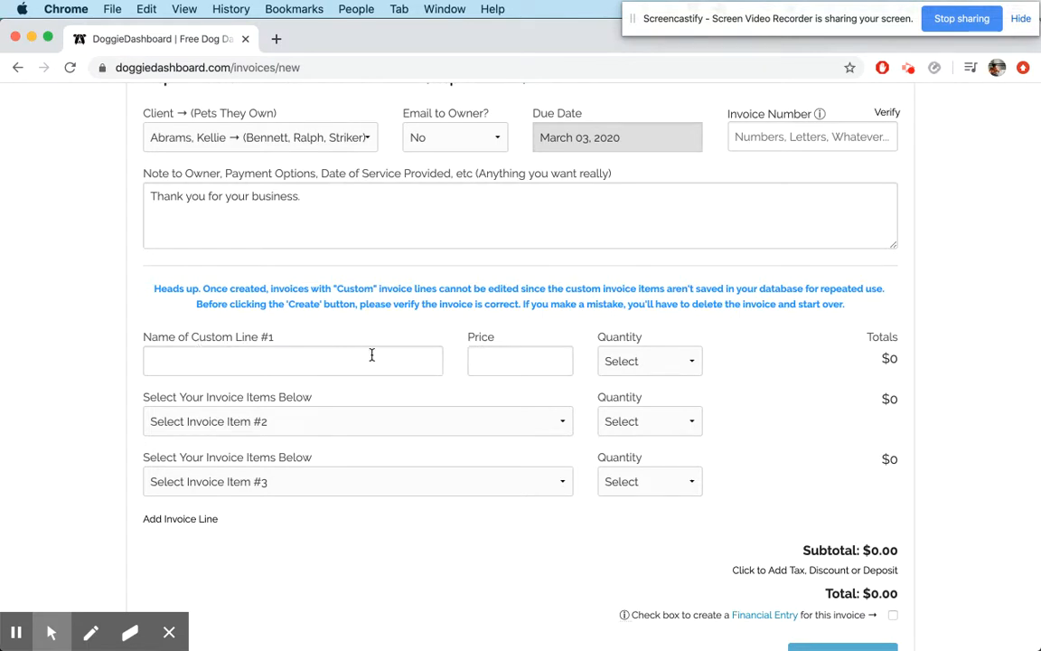
text(D)
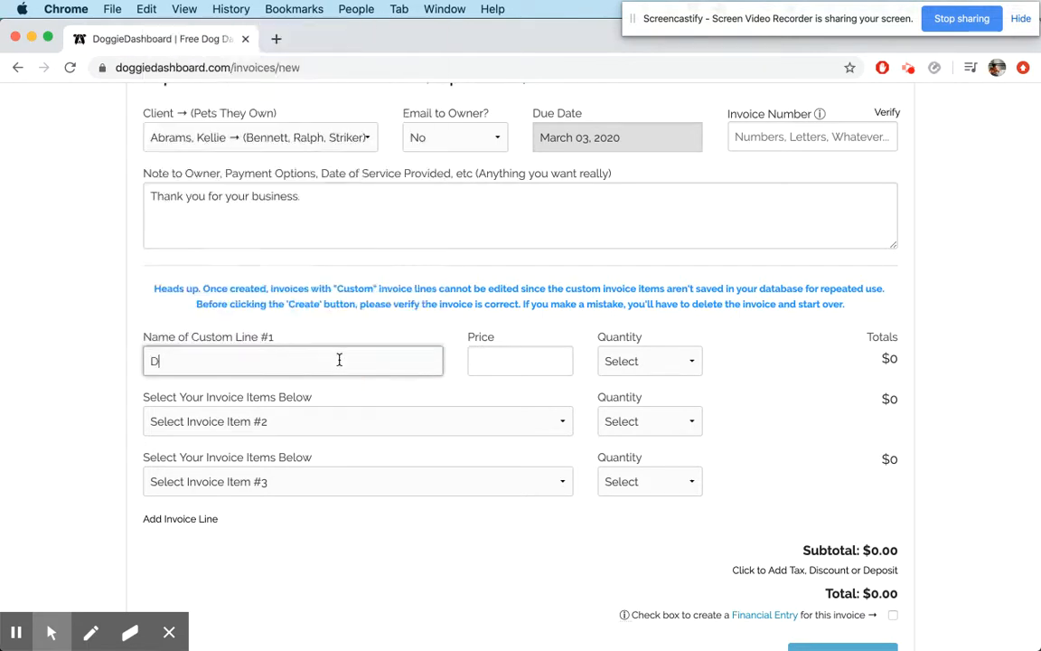
text(eskunking)
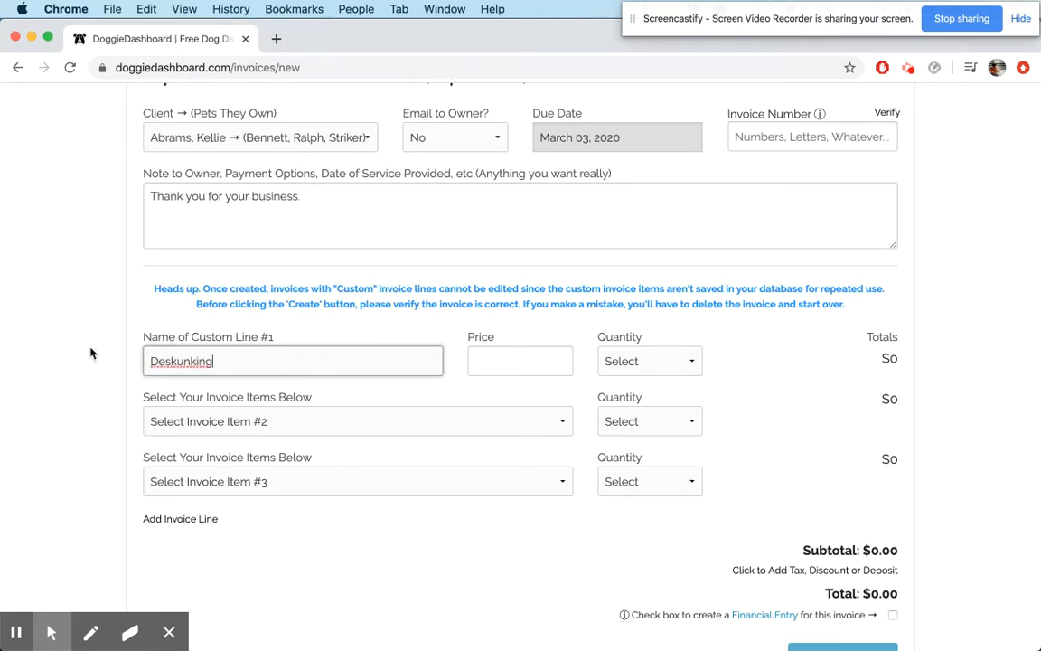
click(520, 361)
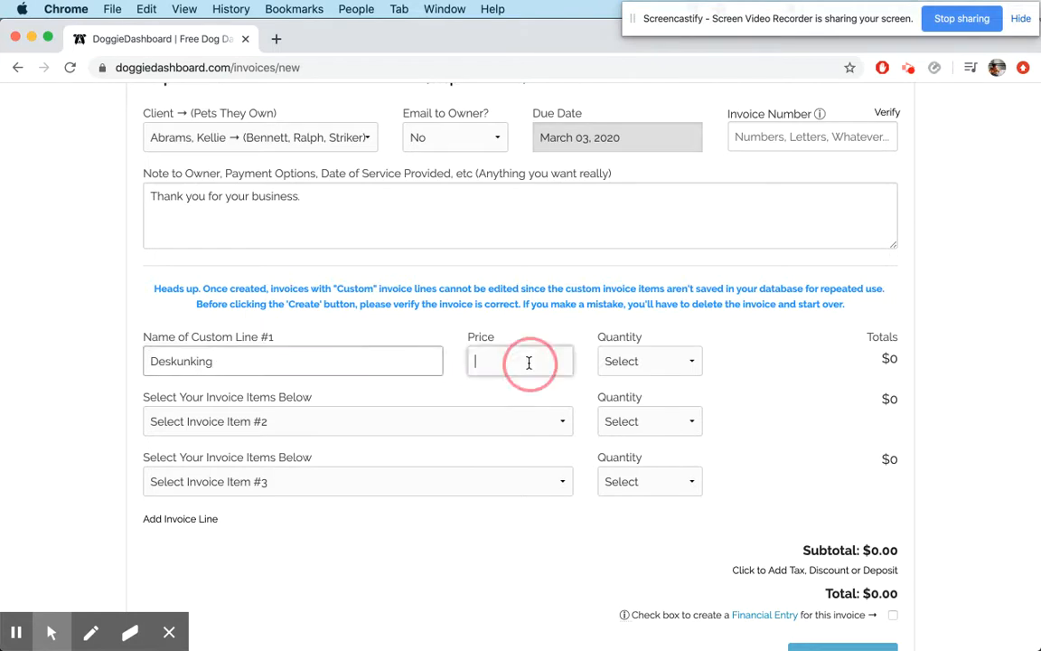
text(35)
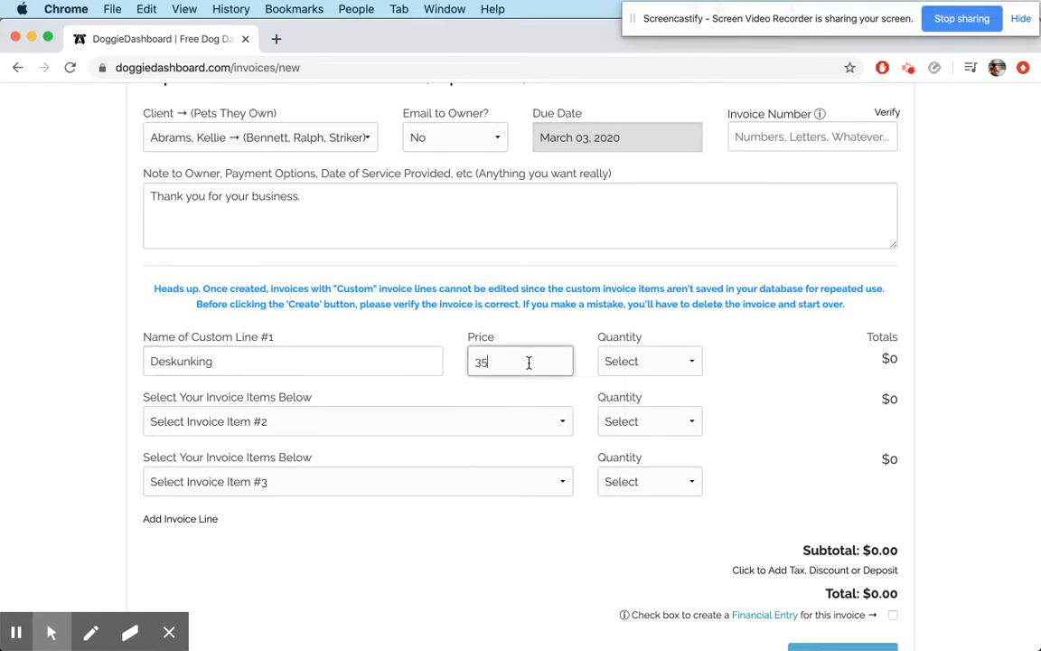
click(649, 361)
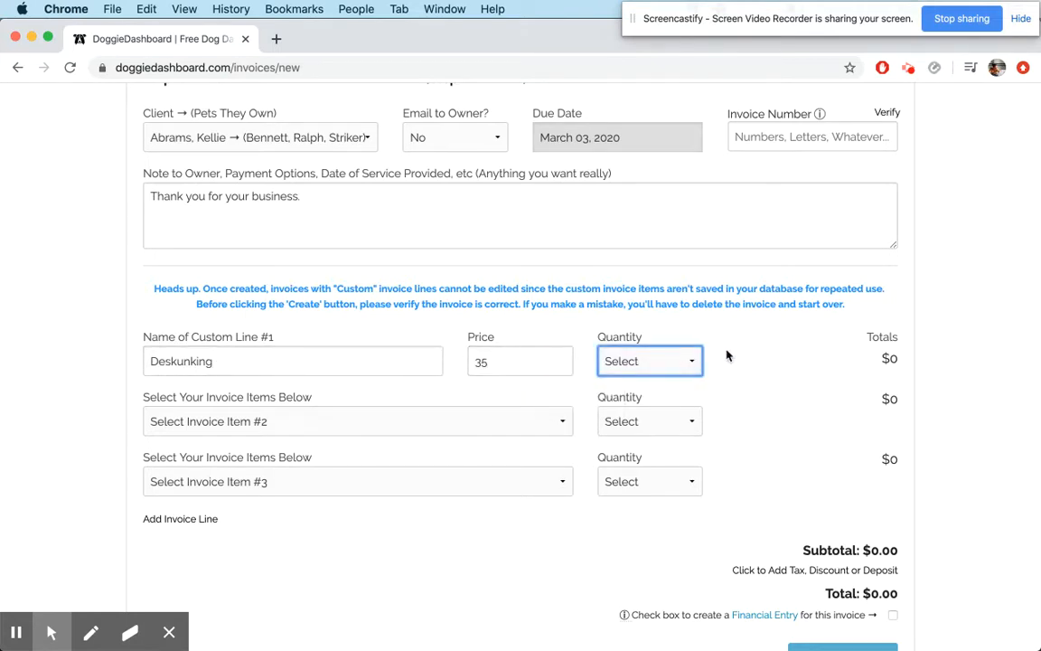
click(649, 360)
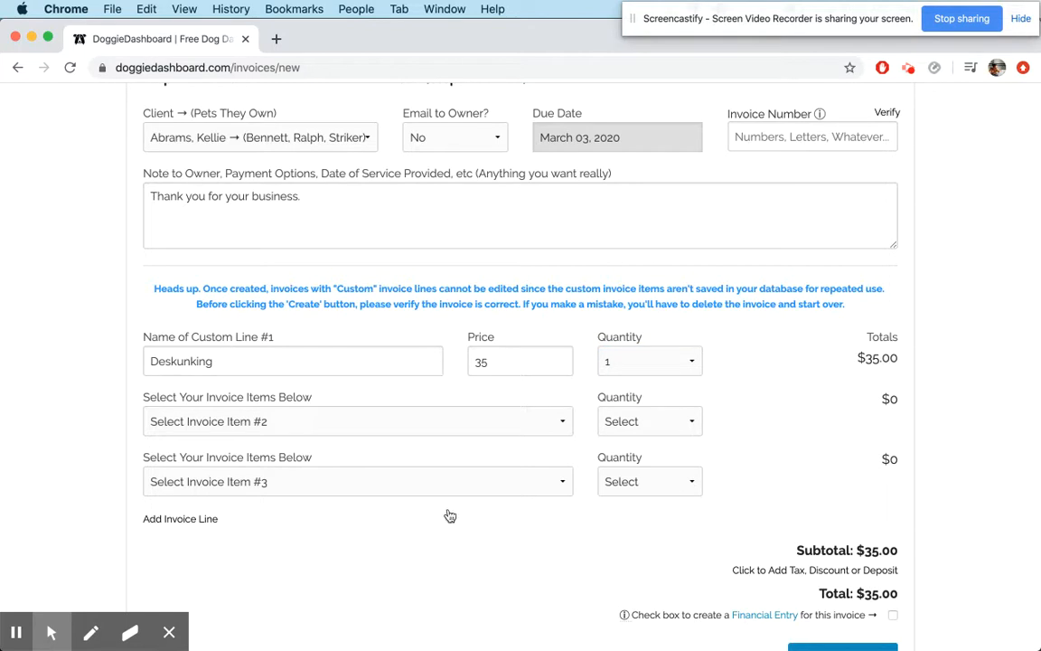
click(357, 421)
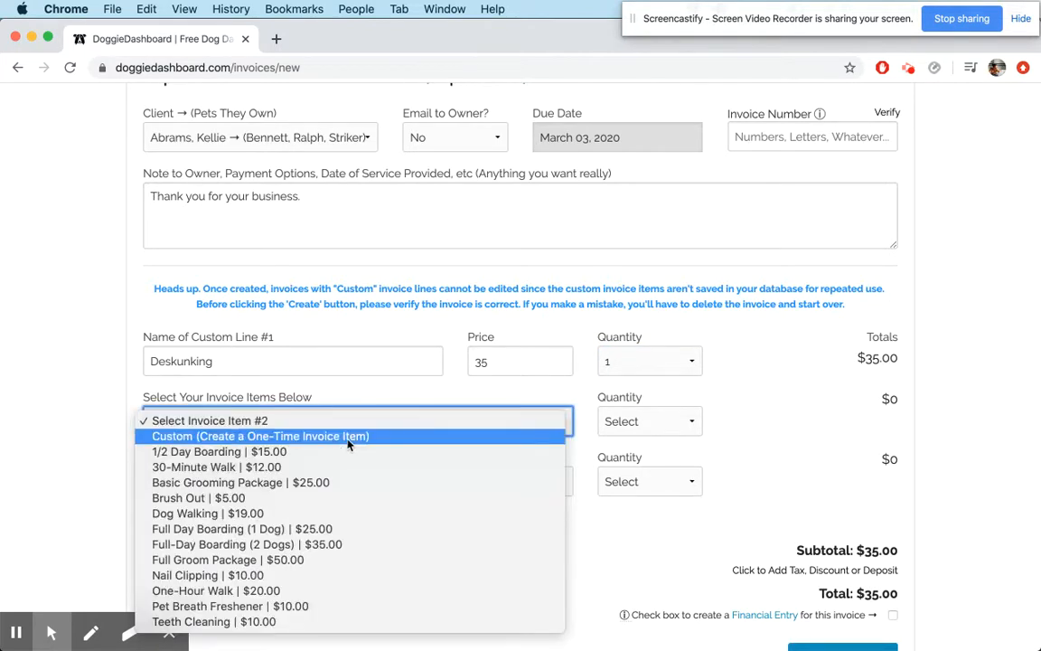
Add custom line #2 'Belly Rubs' at $24 with quantity 2 ($48.00)
click(259, 436)
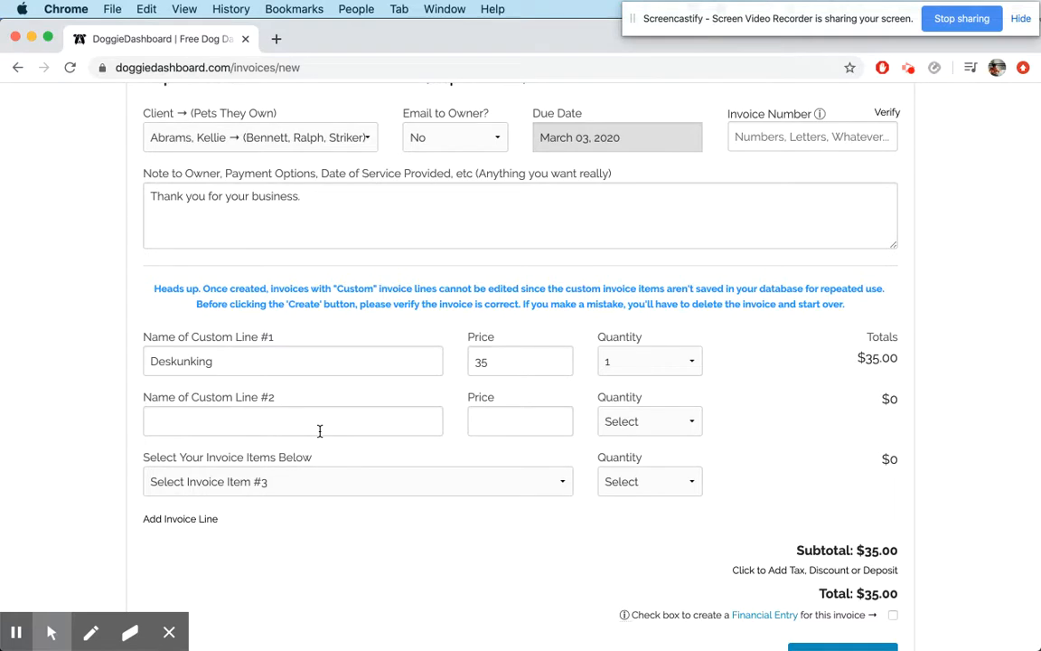
text(Belly Rubs)
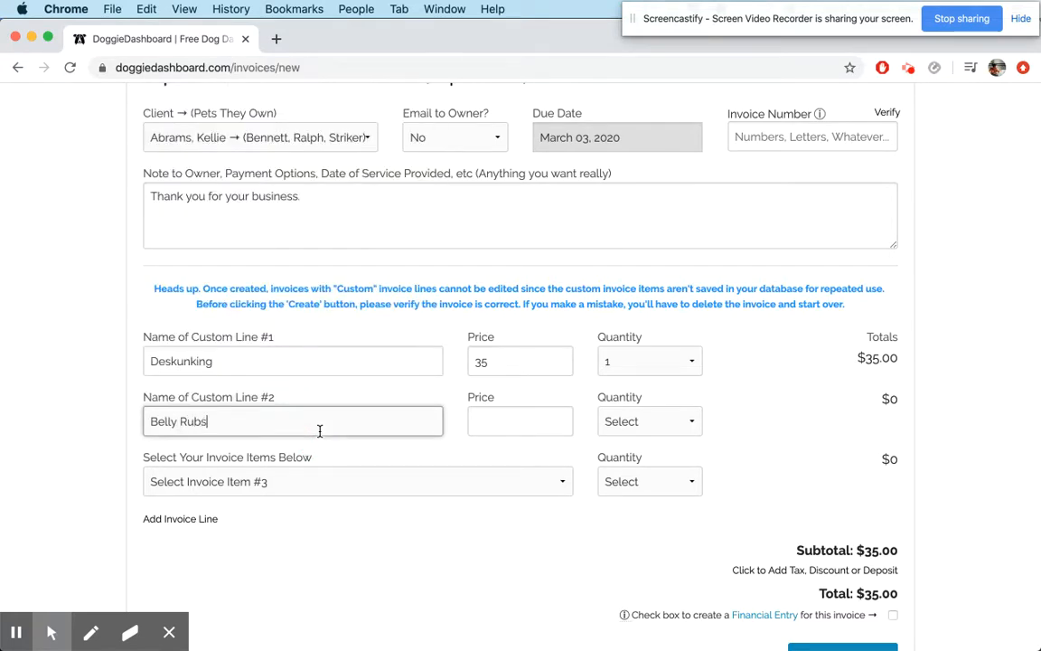
mouse_move(107, 424)
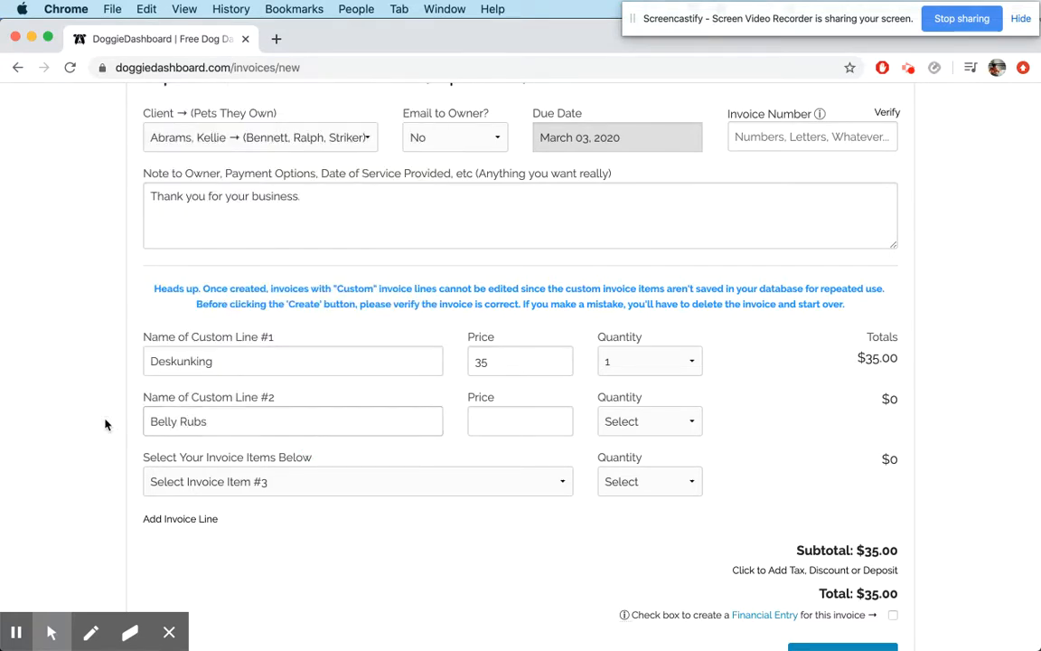
click(519, 420)
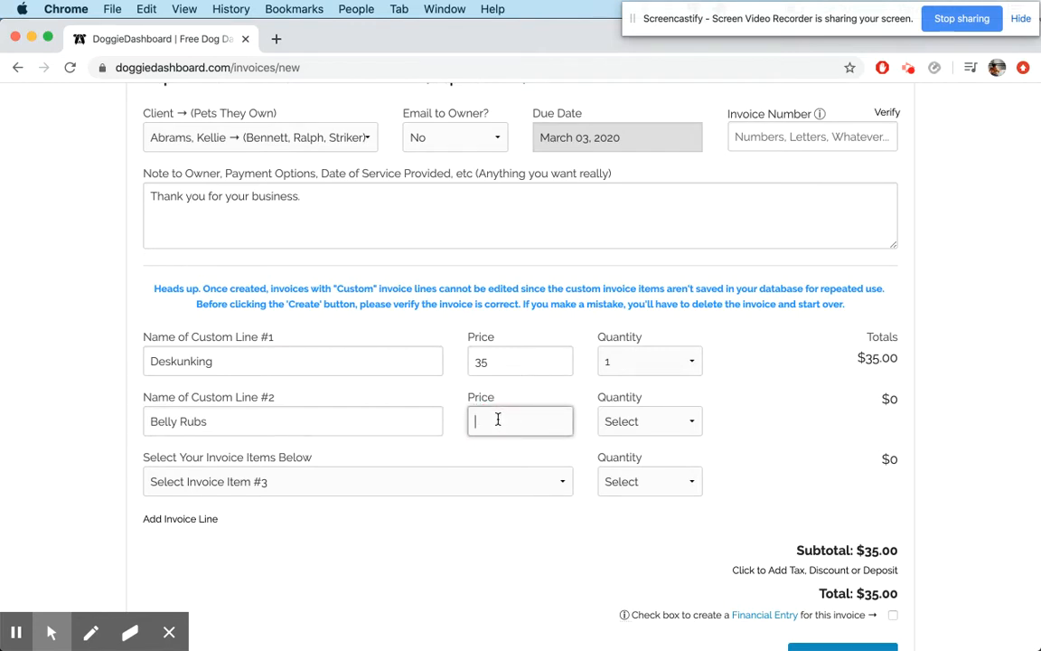
click(649, 420)
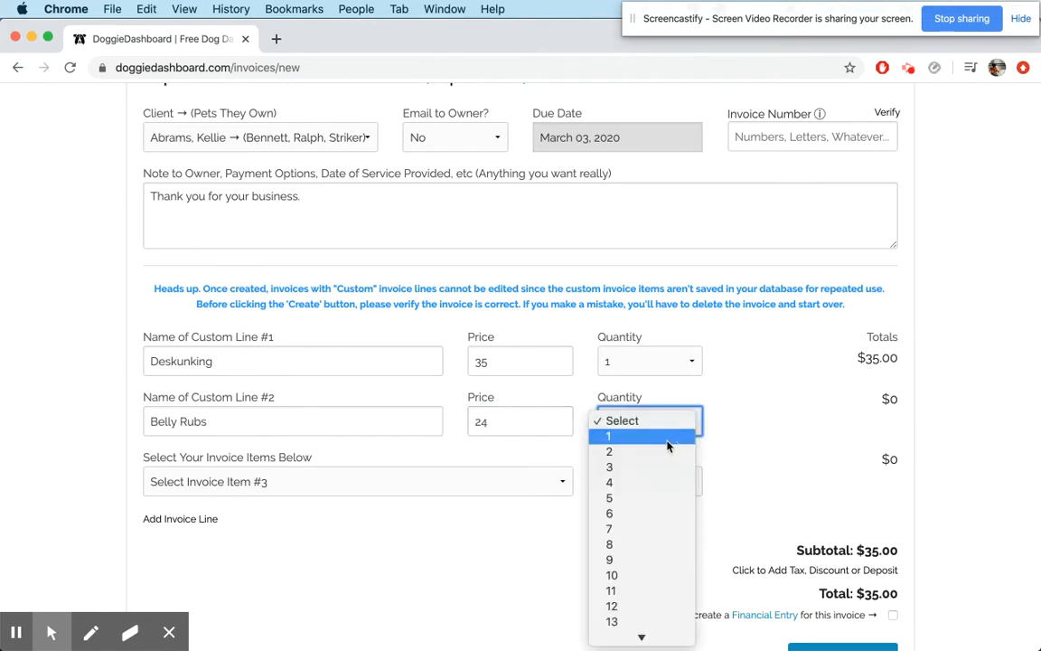
click(610, 451)
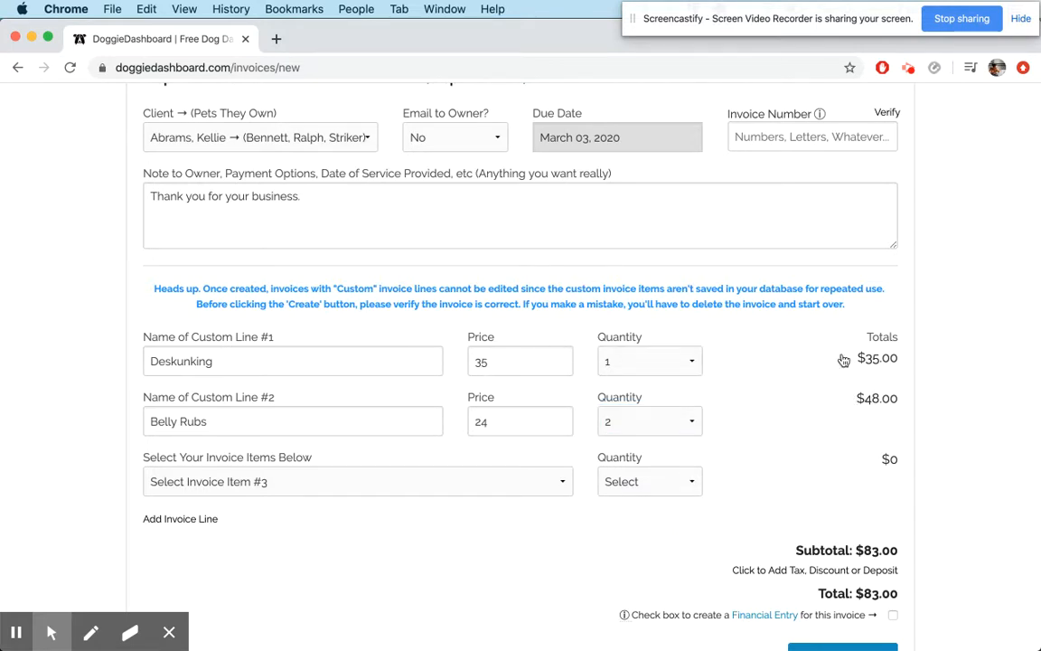
scroll(down, 3)
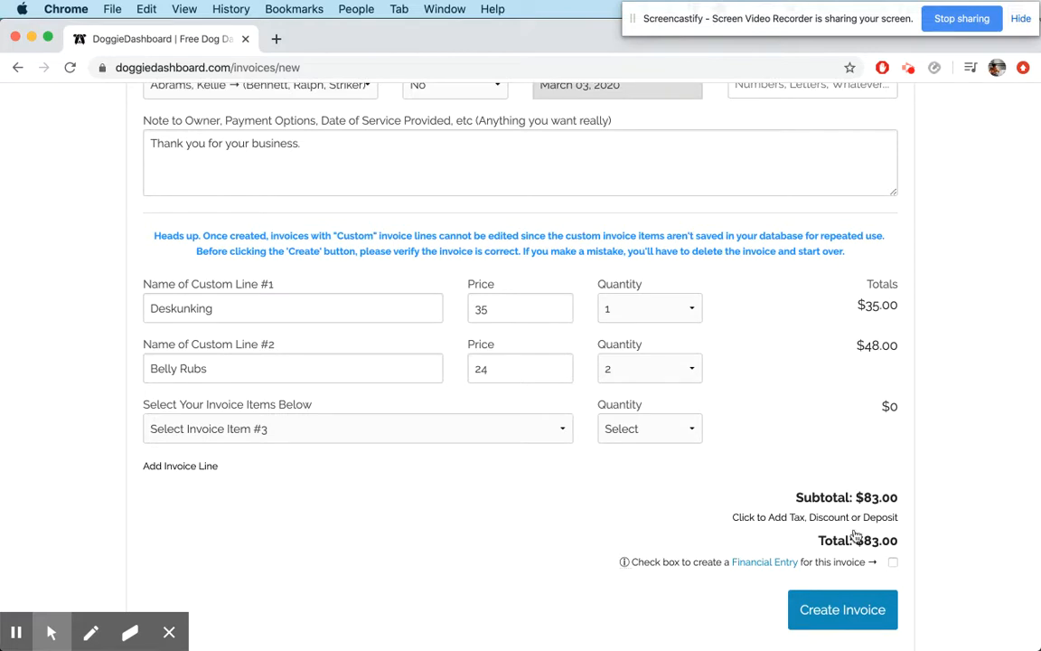
click(842, 609)
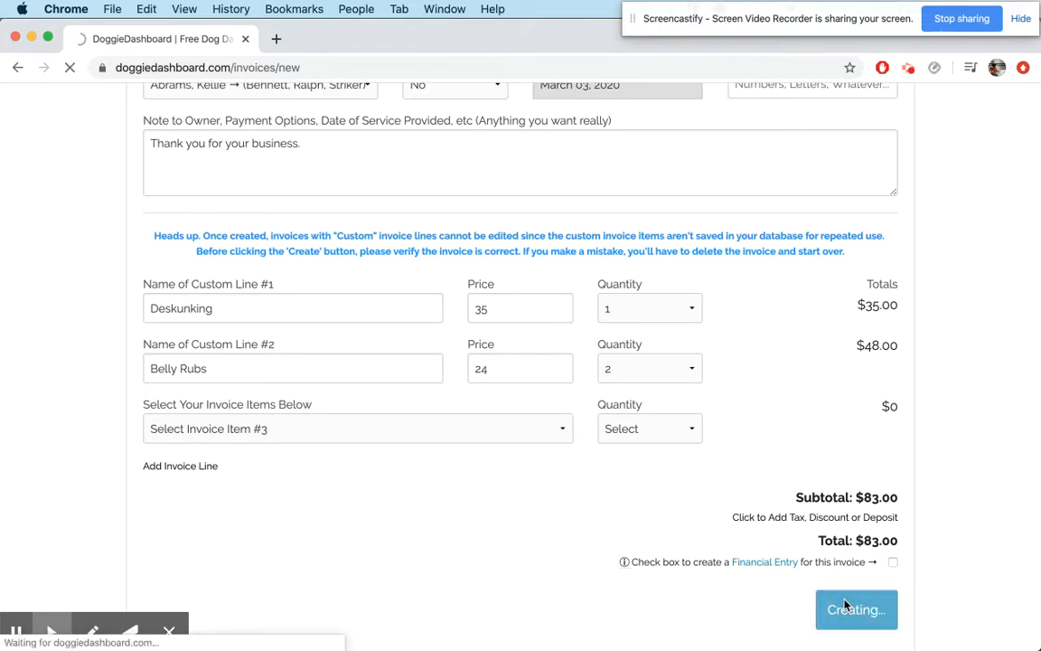
click(855, 609)
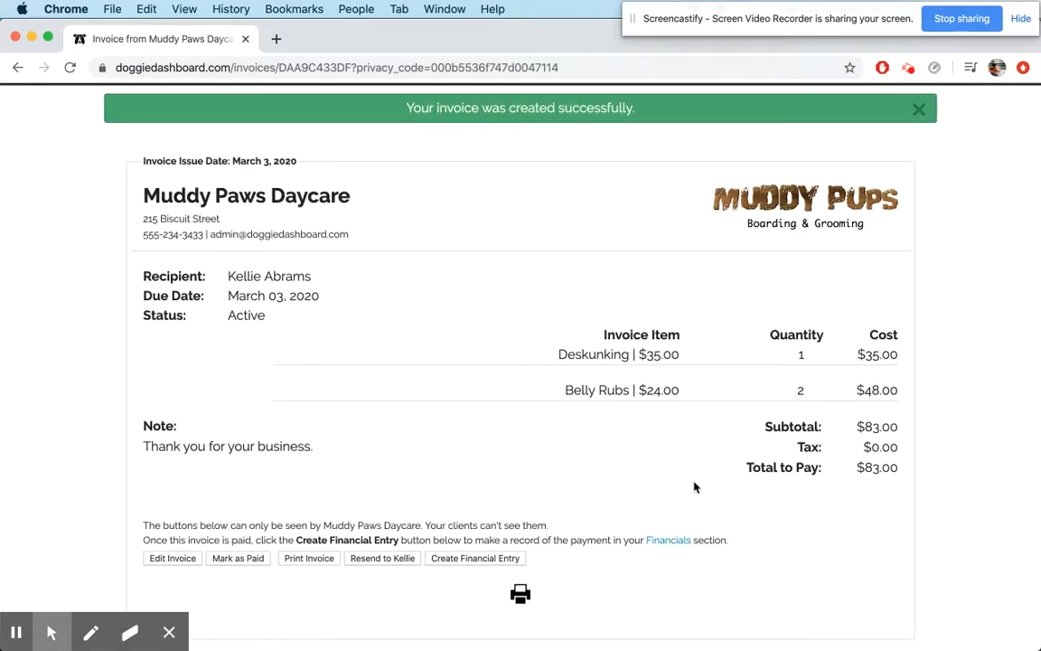
mouse_move(597, 381)
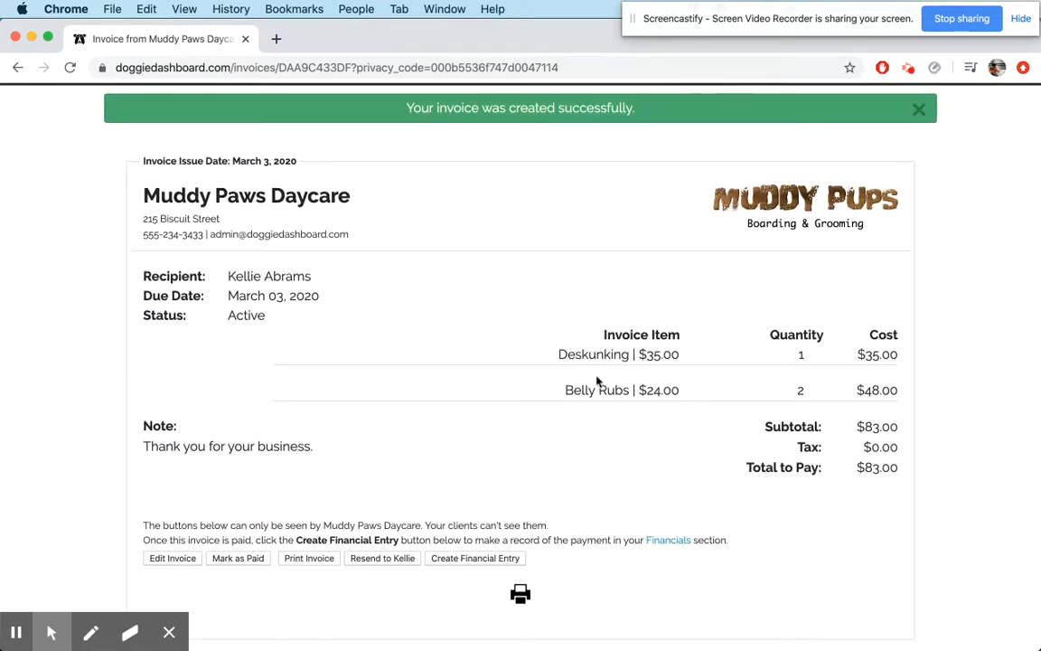
double_click(593, 353)
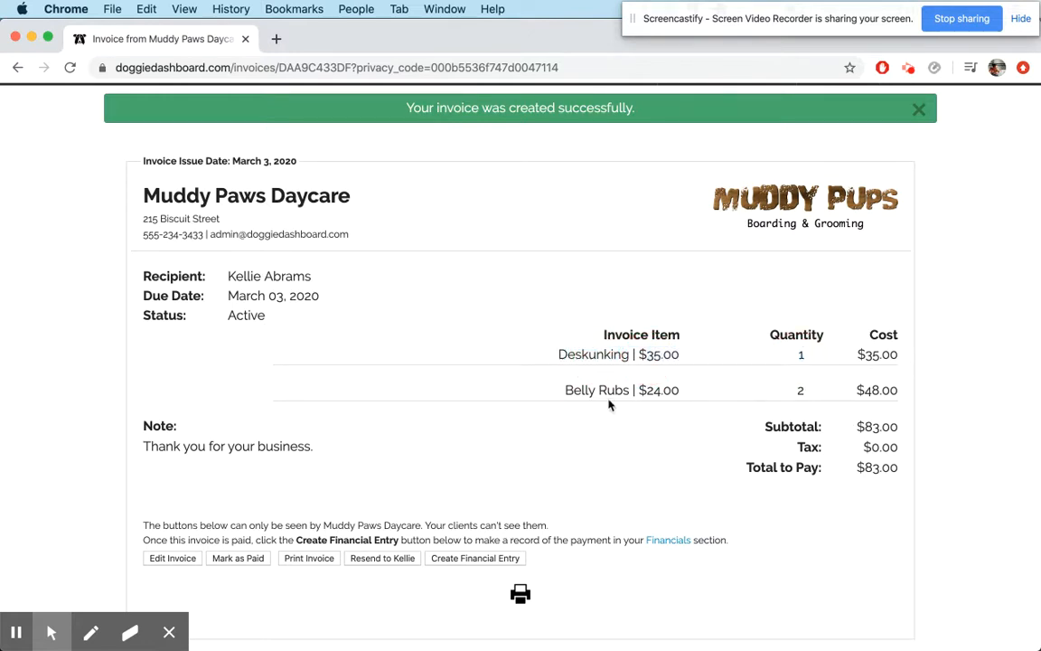
double_click(658, 389)
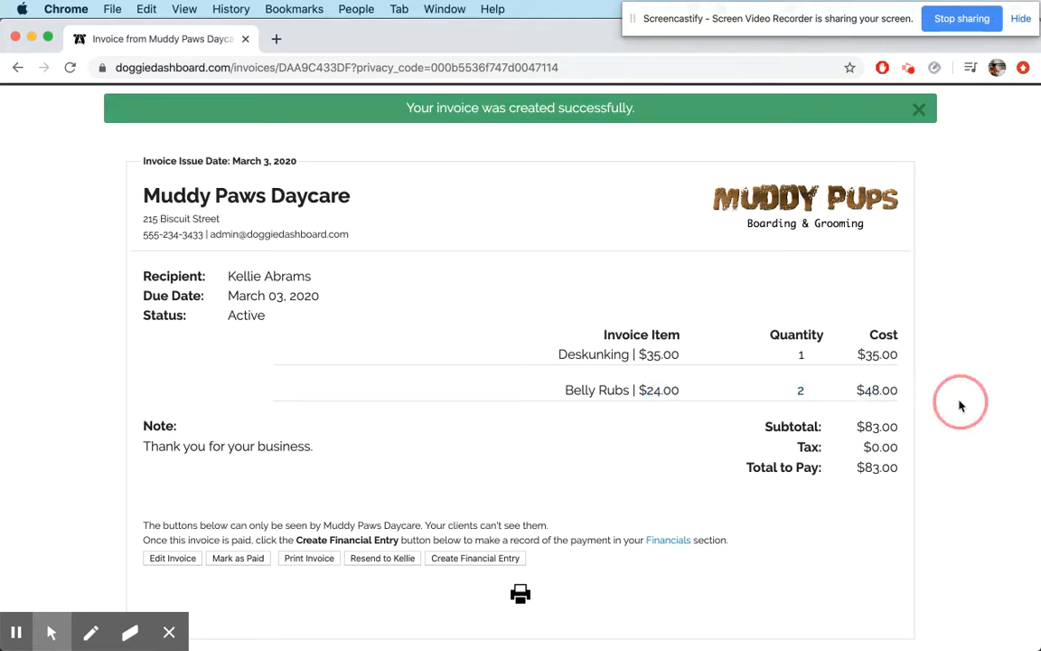
mouse_move(961, 405)
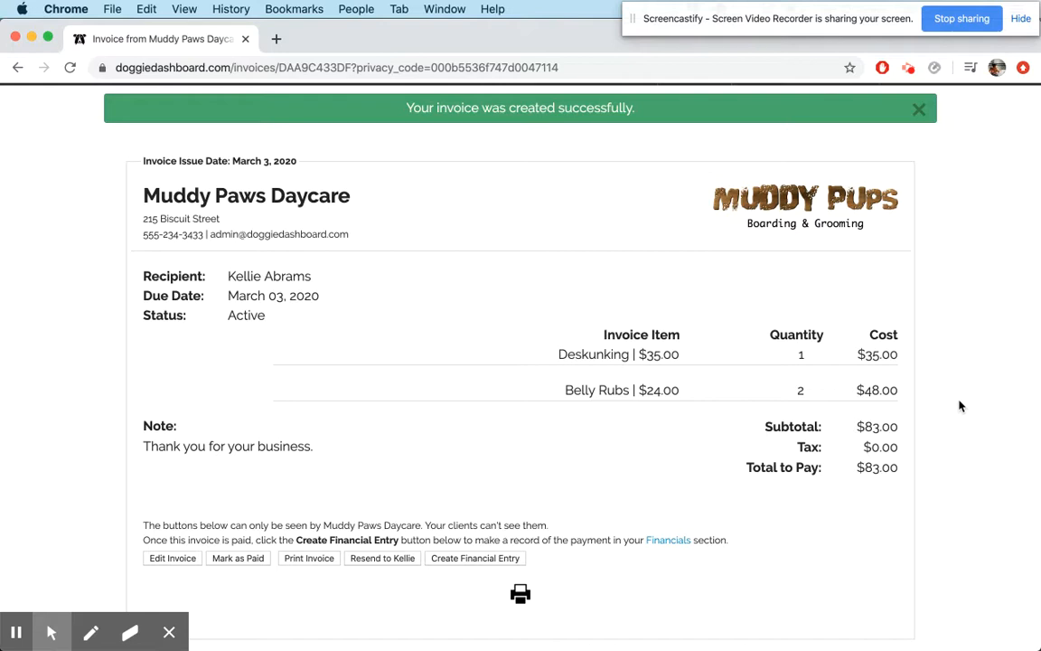
mouse_move(910, 154)
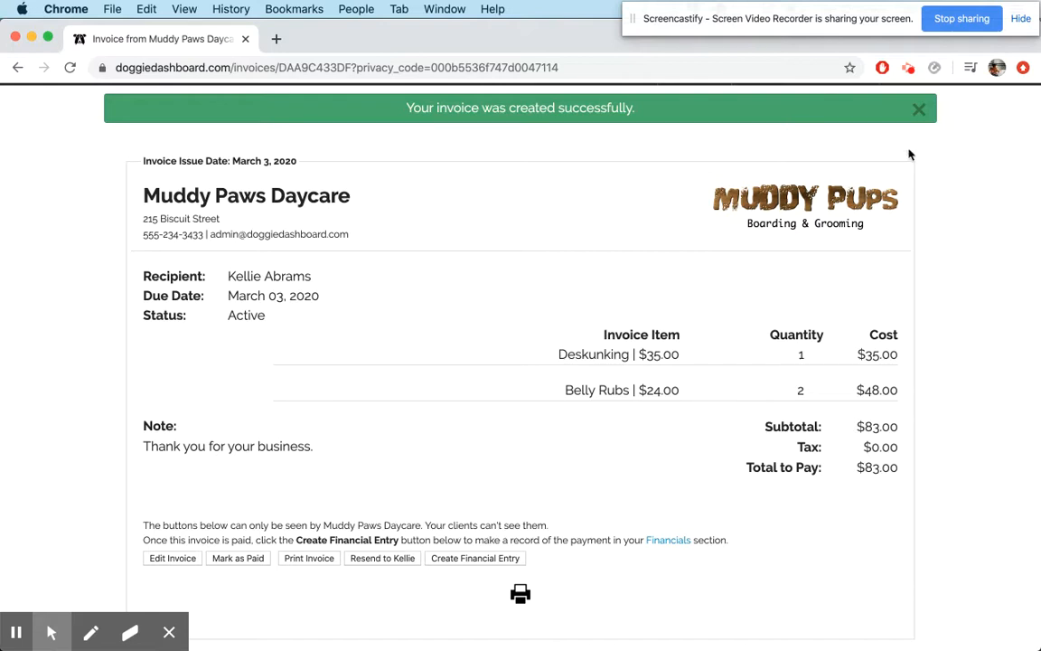
mouse_move(566, 519)
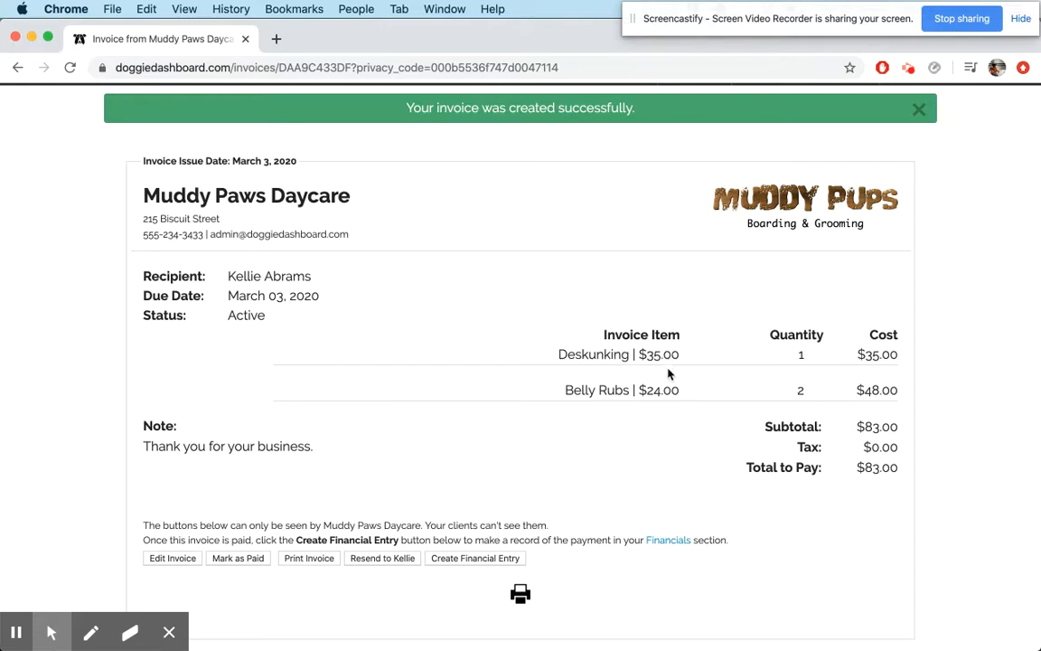
mouse_move(413, 480)
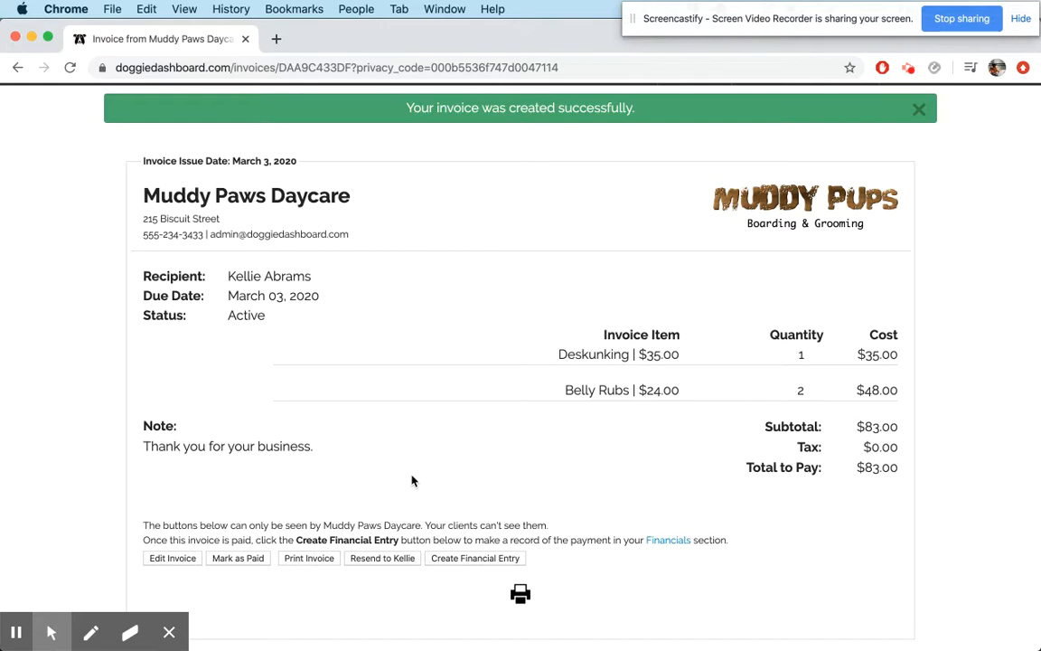
mouse_move(672, 352)
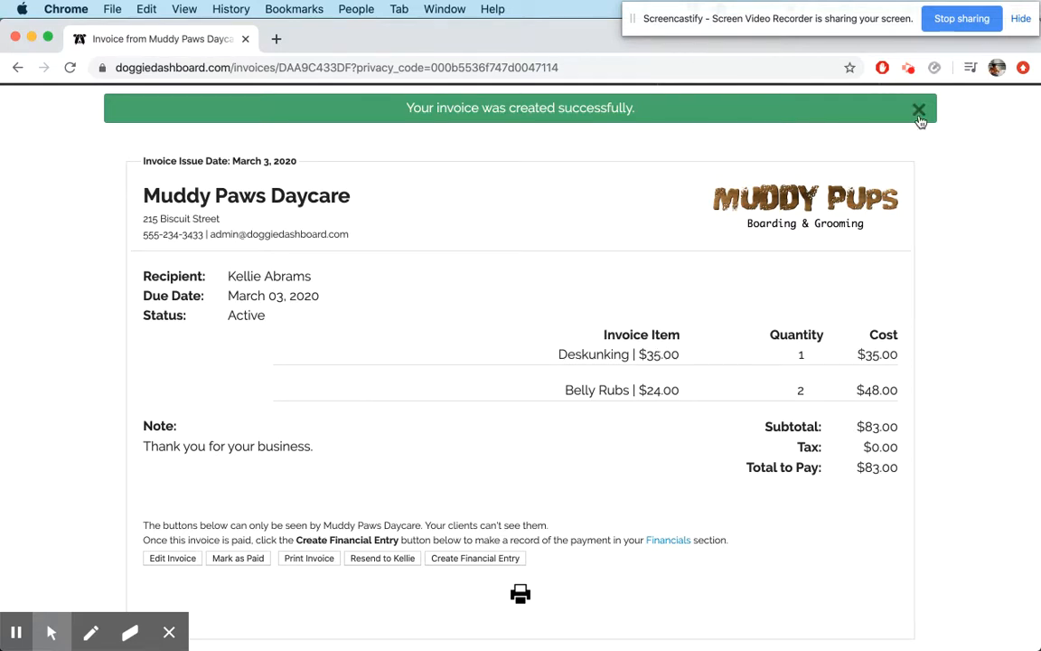
click(918, 109)
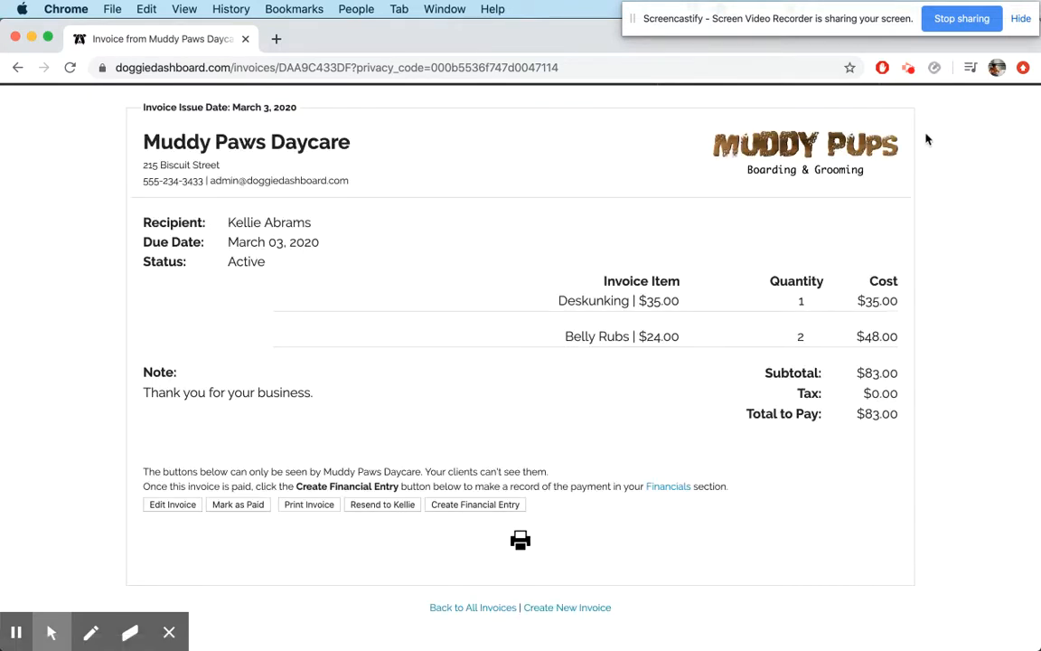
mouse_move(960, 49)
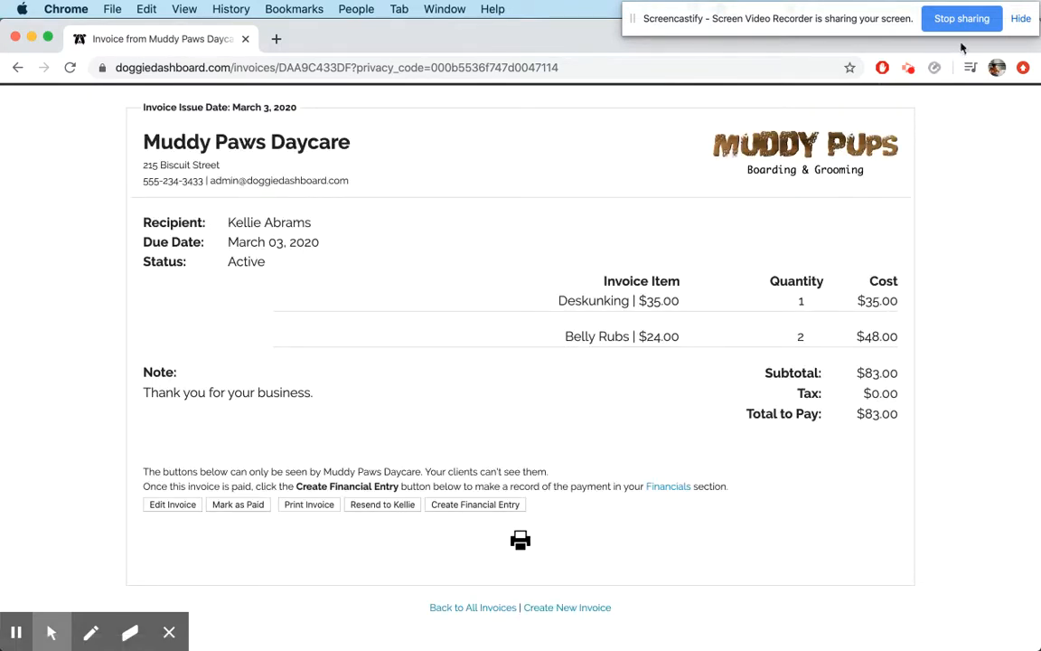